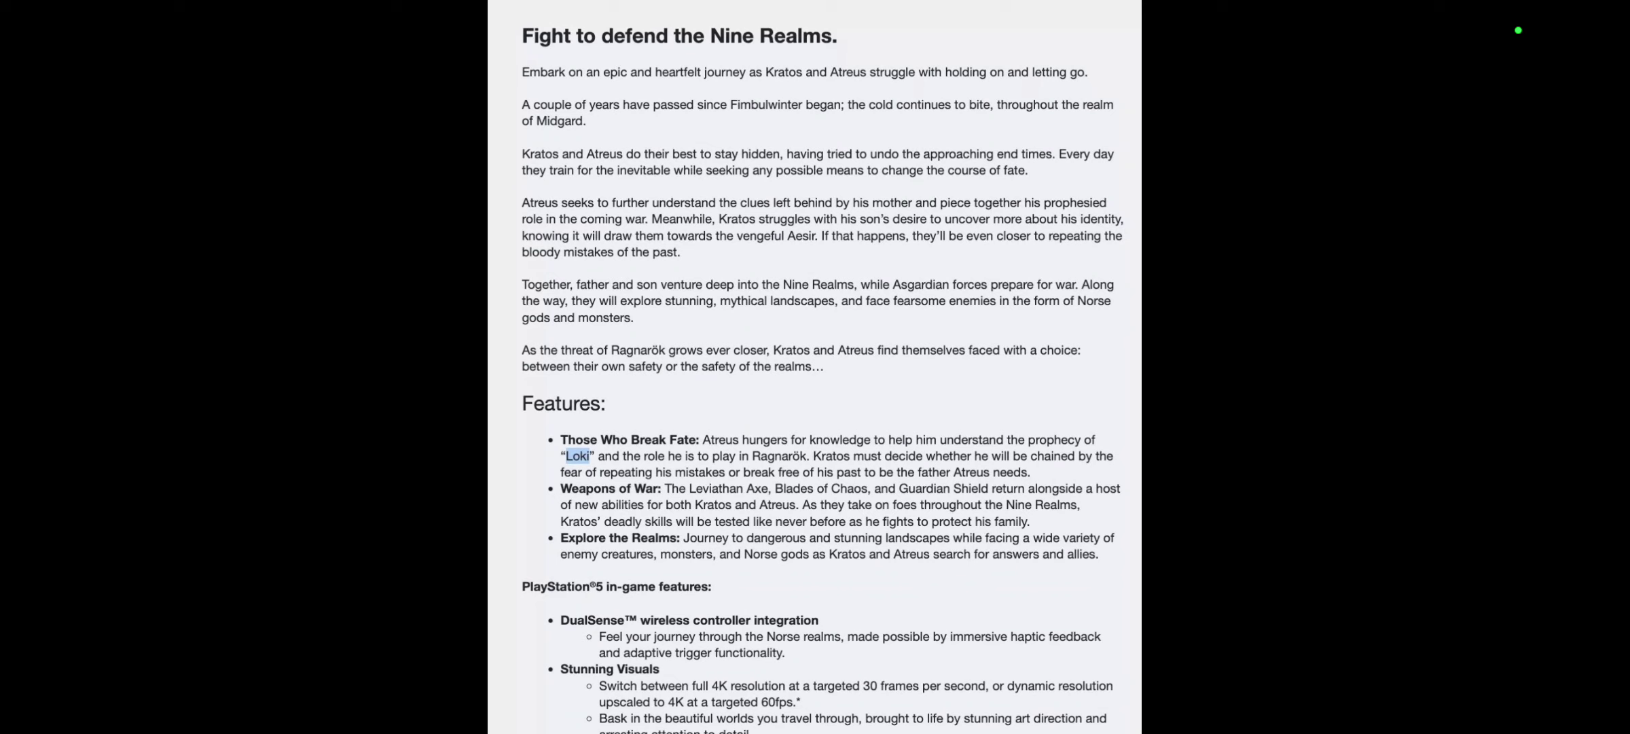
{"action": "scroll", "scroll_direction": "down", "scroll_amount": 3}
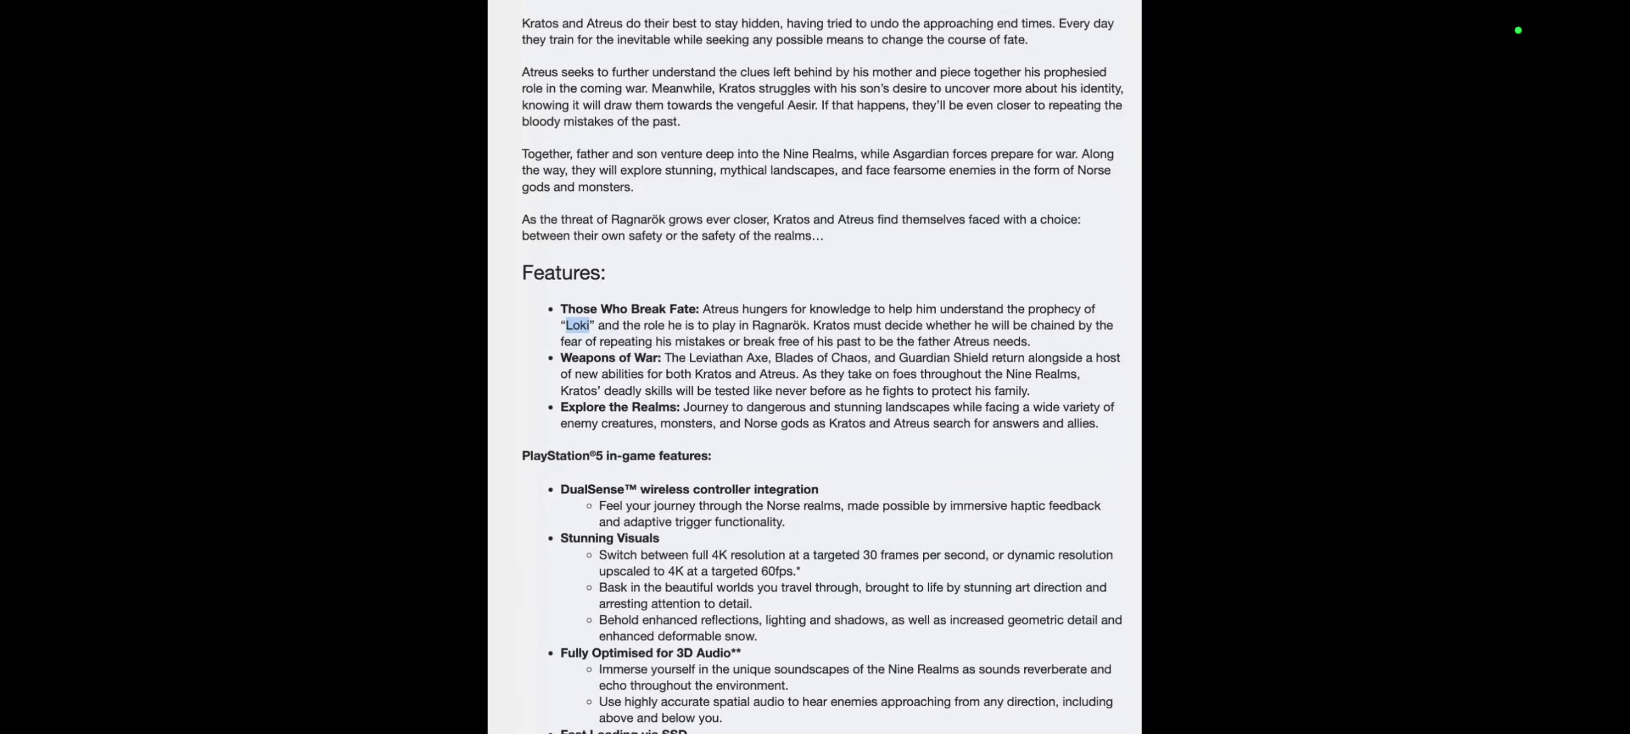